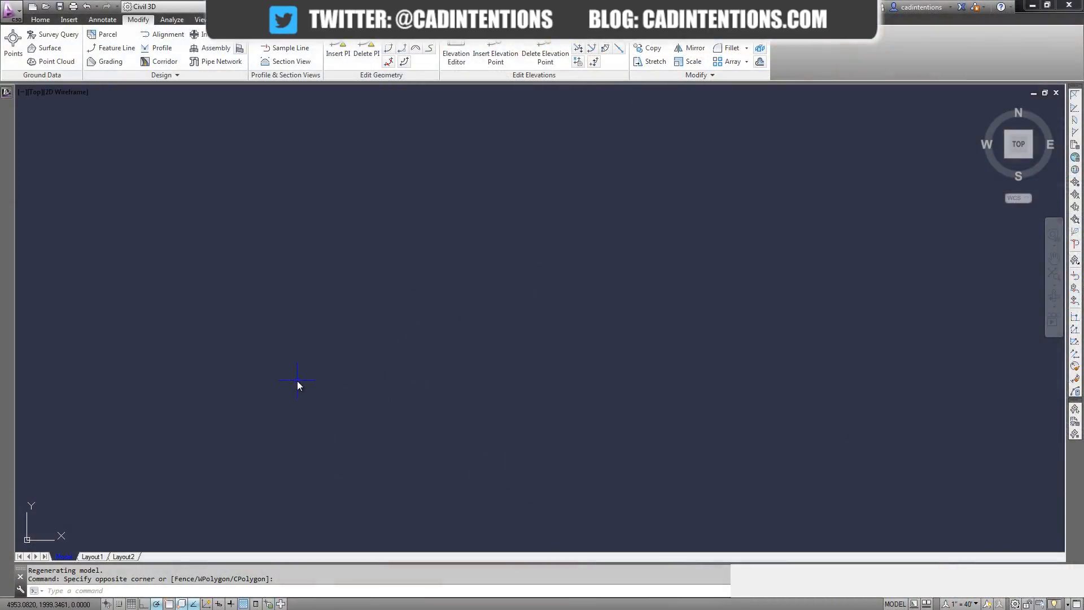
mouse_move(378, 363)
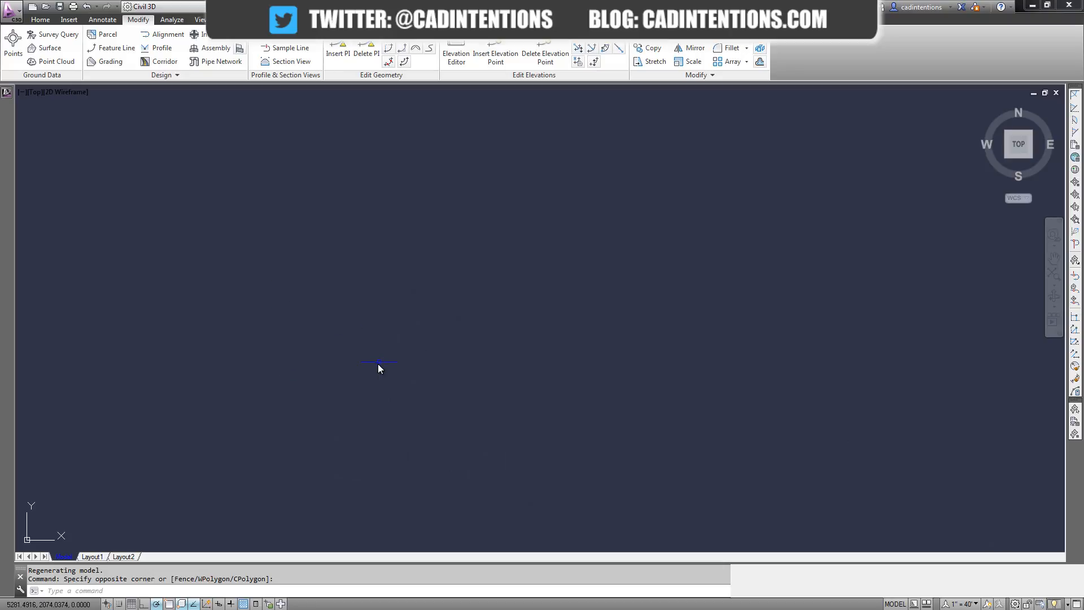
mouse_move(289, 332)
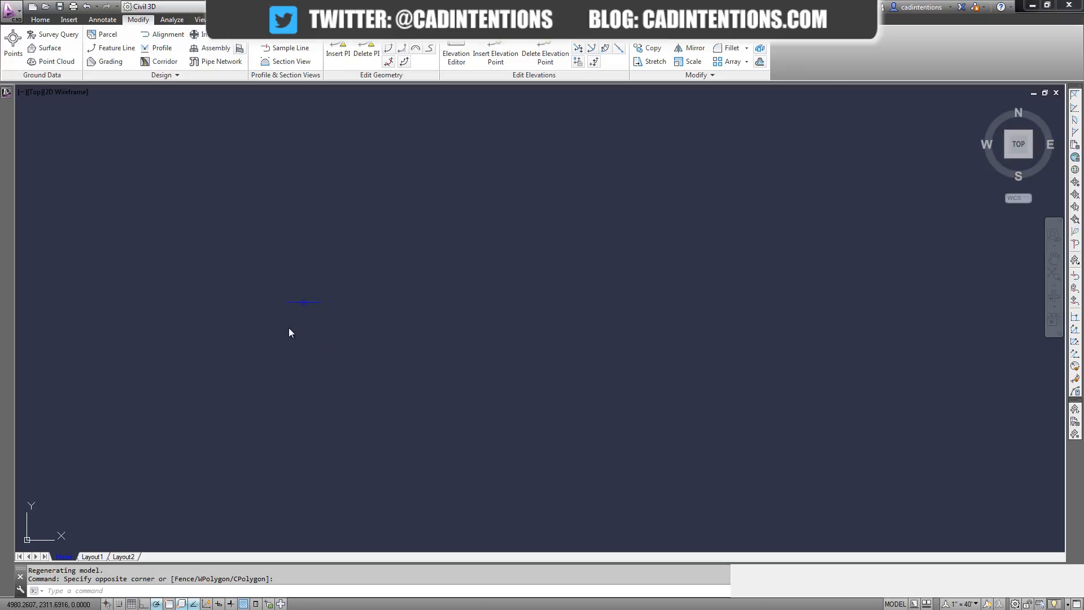
mouse_move(330, 349)
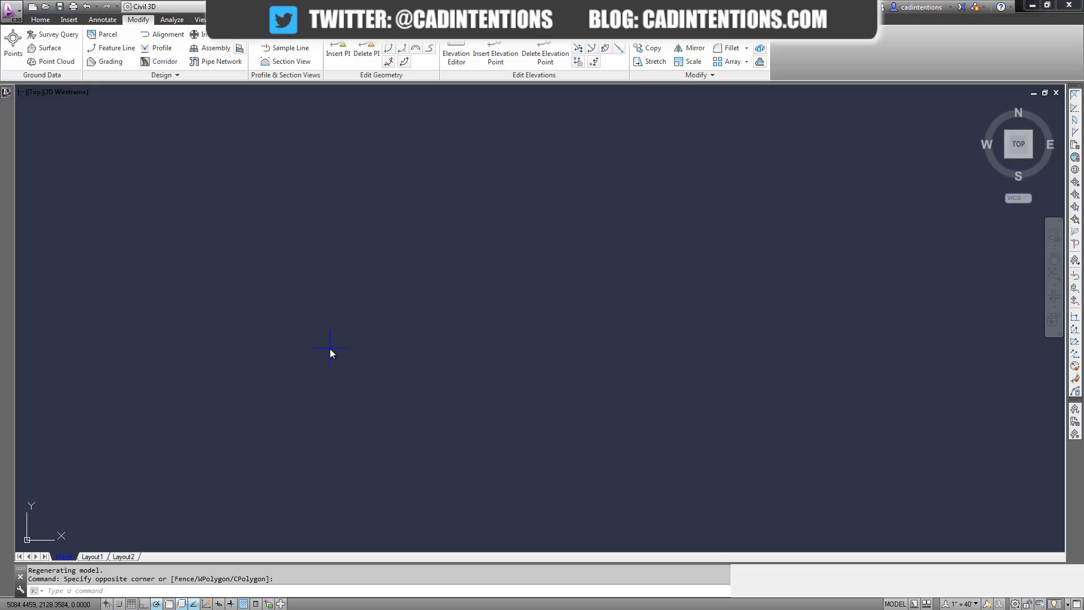
mouse_move(328, 363)
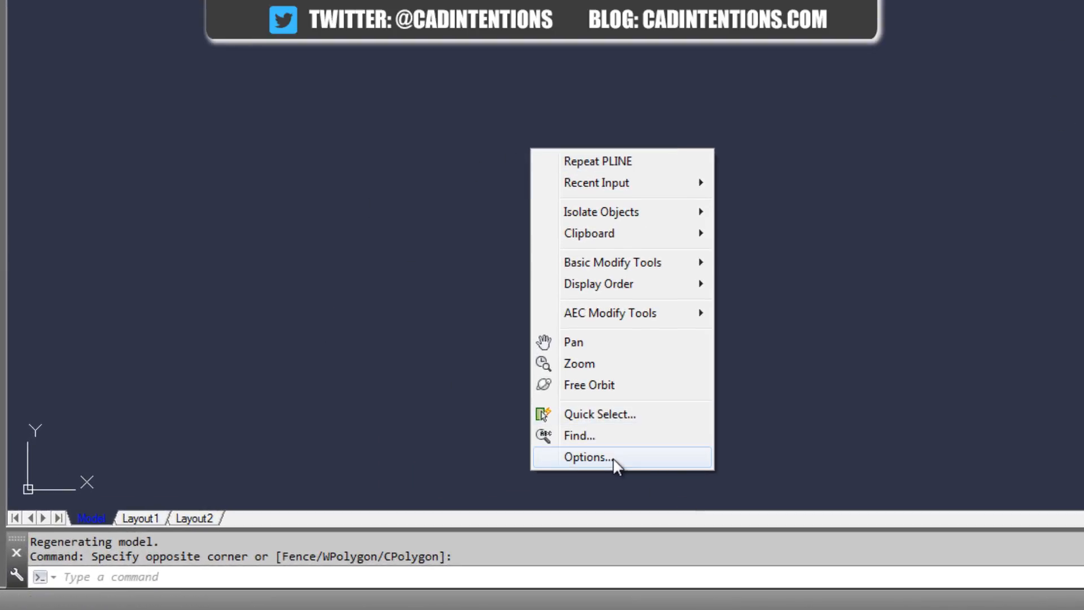
Step: Raise the crosshair size to 60, then to 100 so crosshairs fill the window
left_click(586, 456)
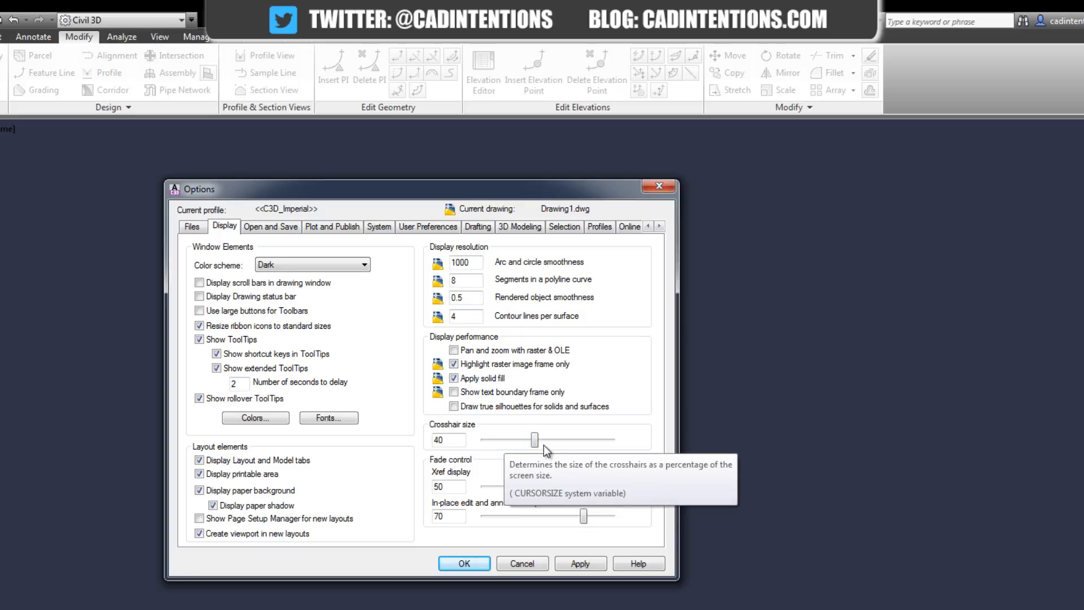
mouse_move(597, 447)
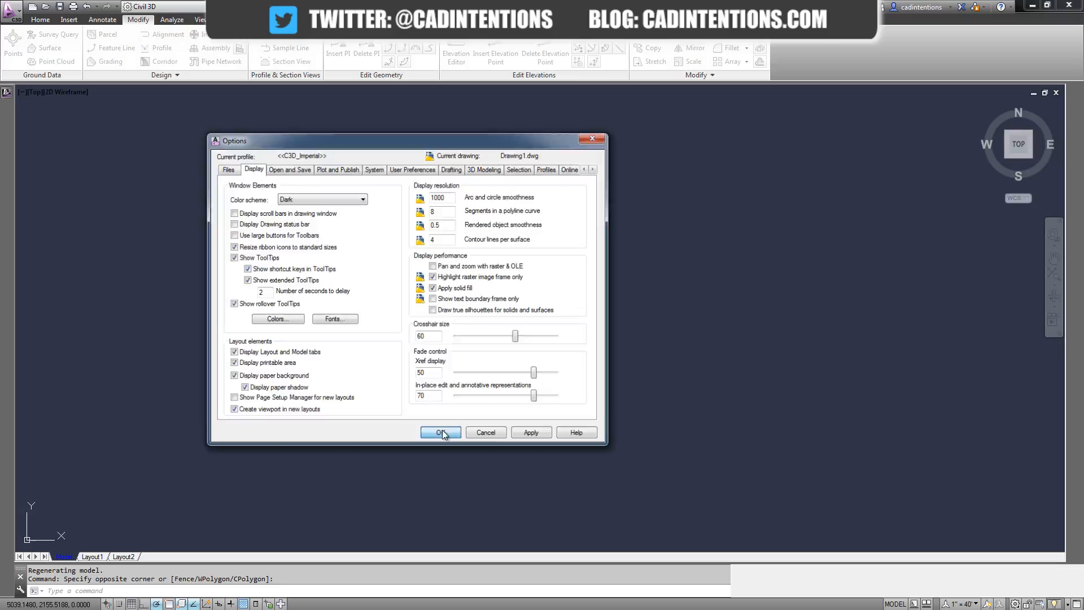
left_click(441, 432)
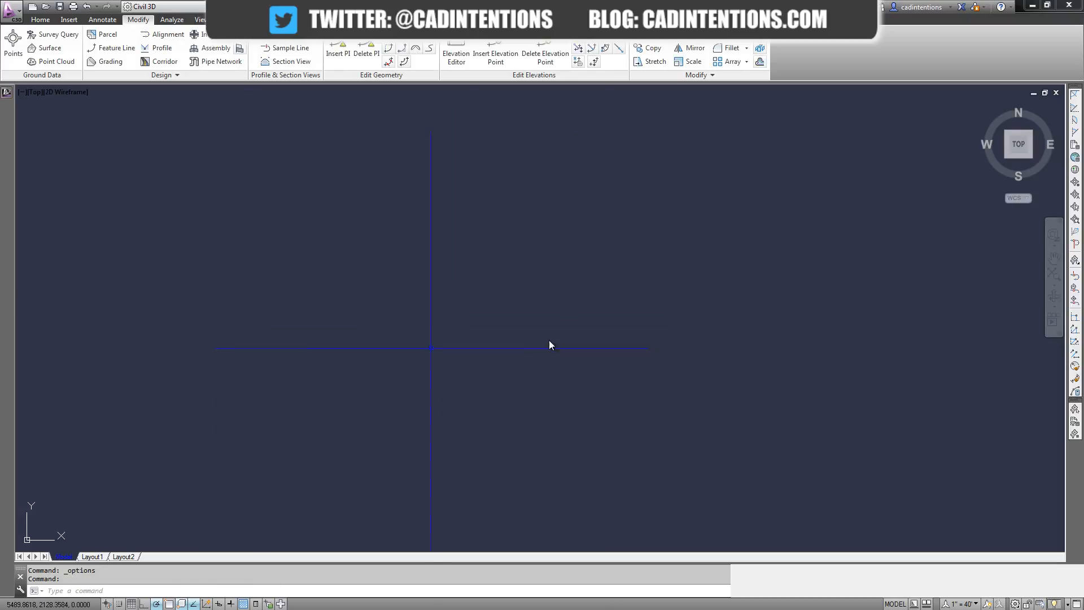
mouse_move(481, 308)
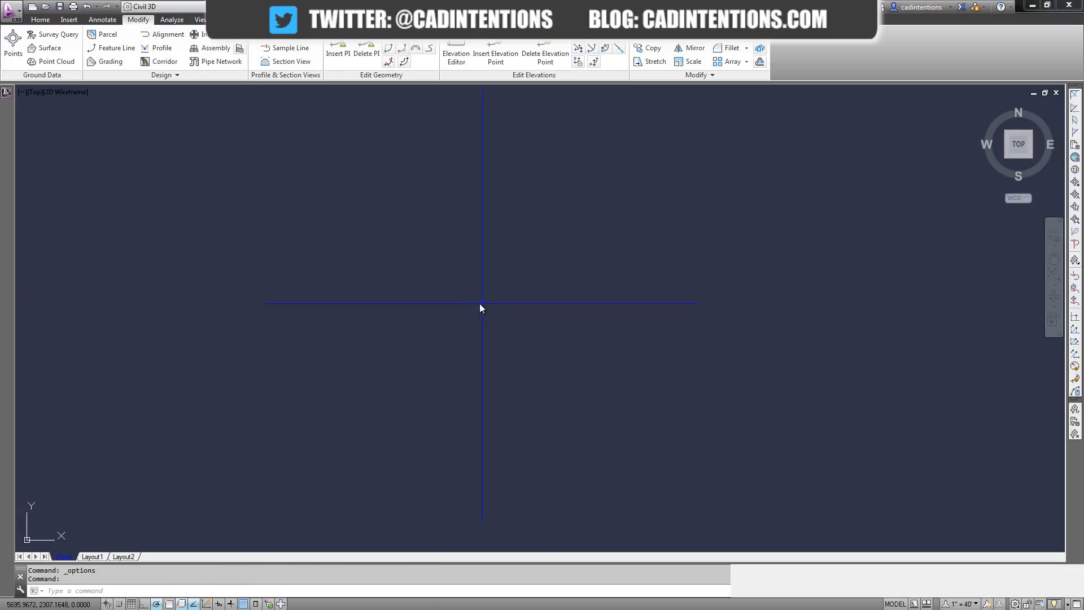
mouse_move(183, 222)
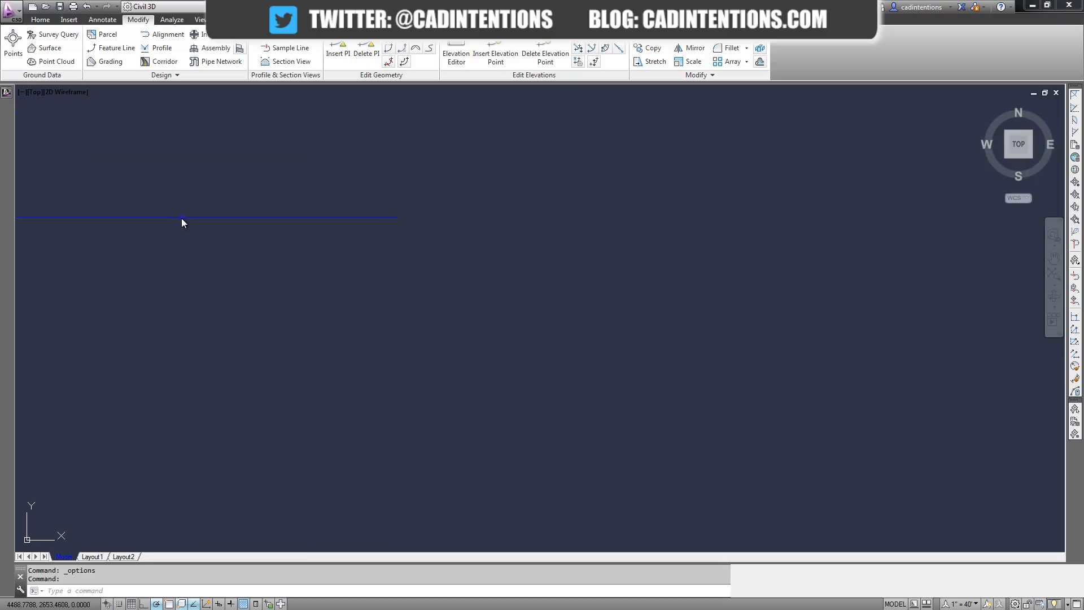
right_click(183, 222)
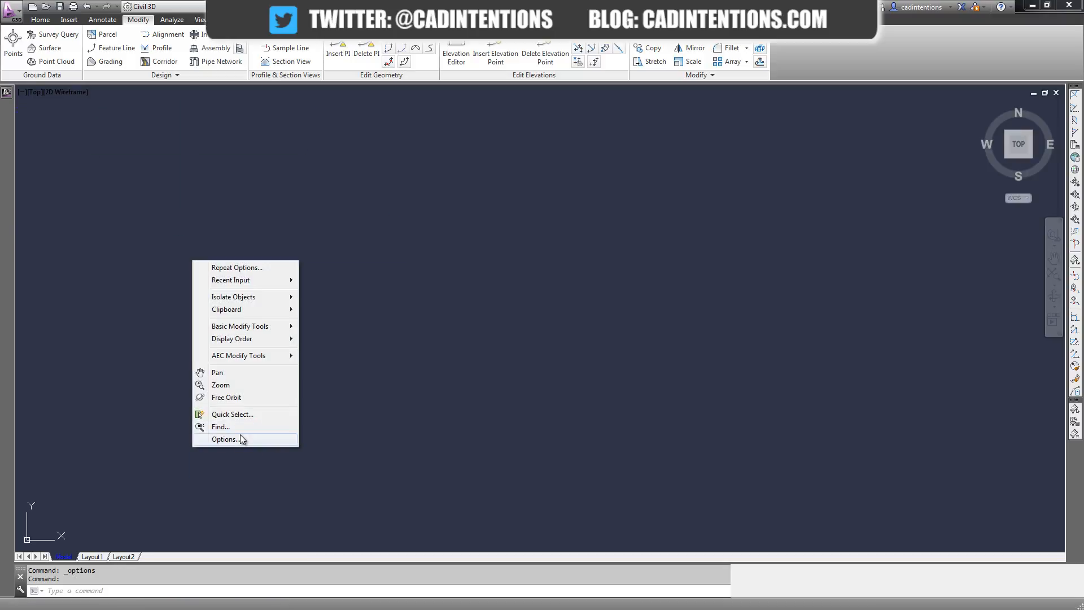
left_click(224, 439)
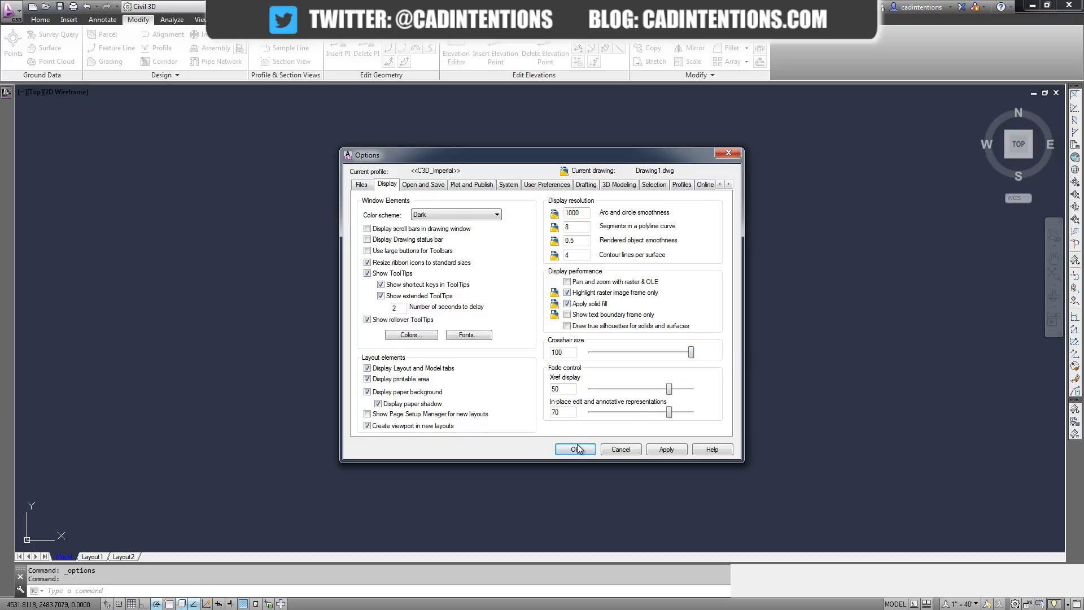
left_click(575, 448)
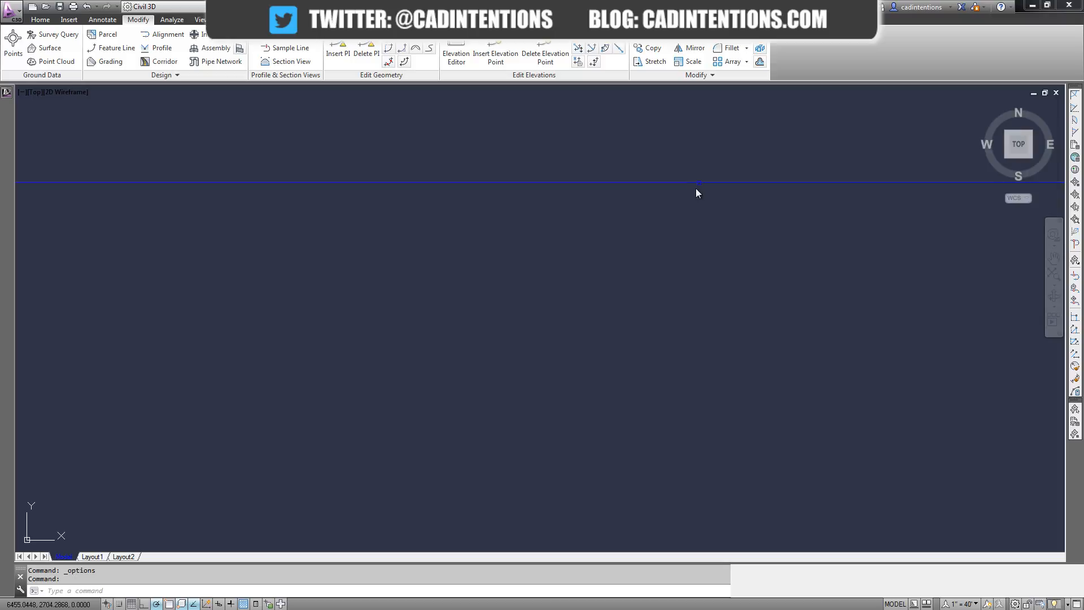
mouse_move(280, 373)
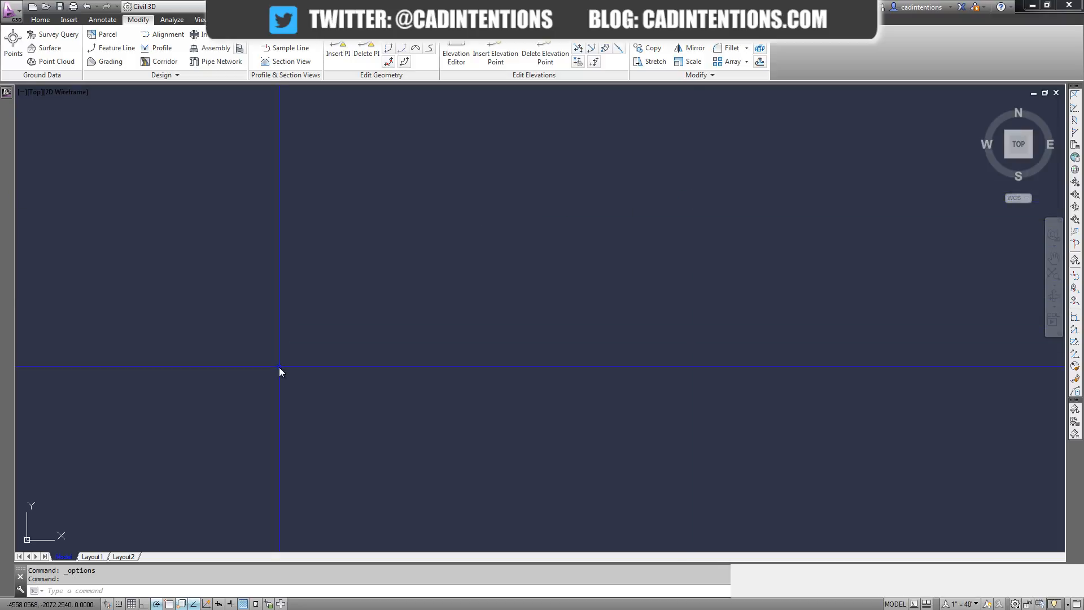
mouse_move(450, 404)
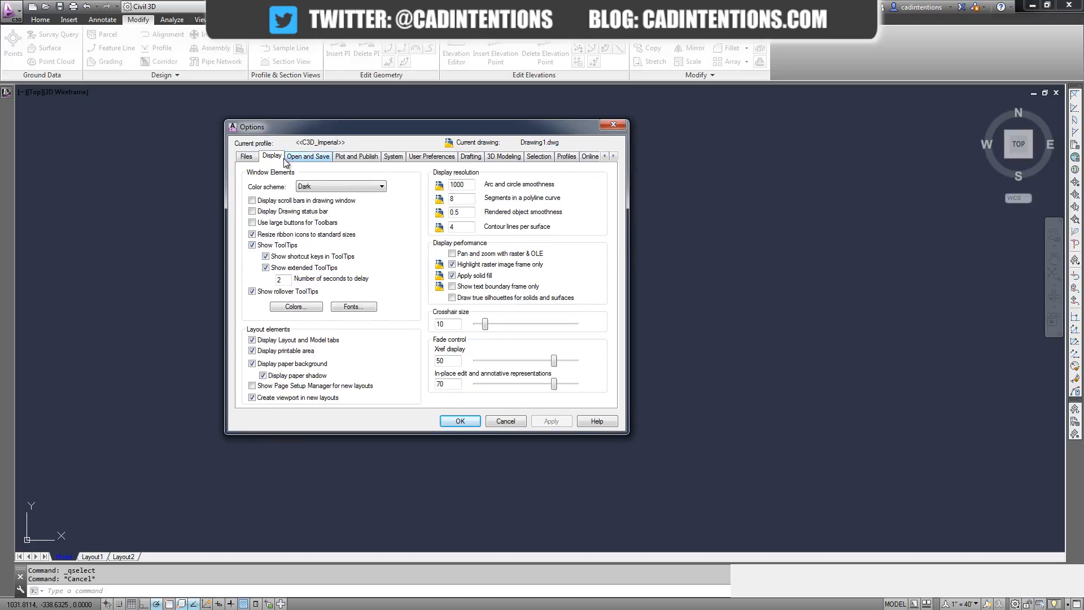
mouse_move(295, 306)
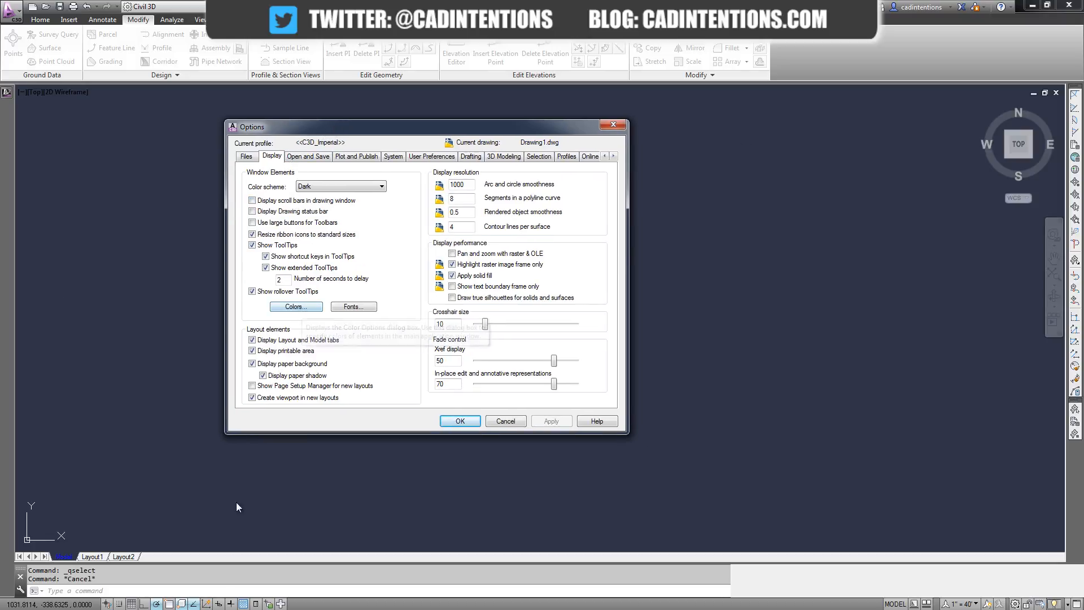
mouse_move(192, 422)
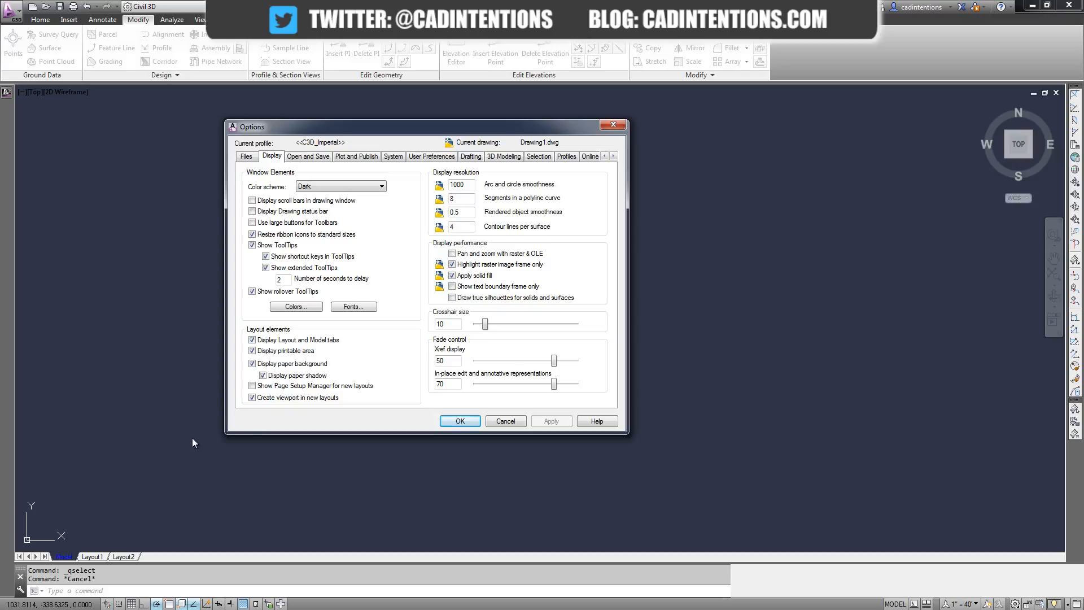
mouse_move(287, 307)
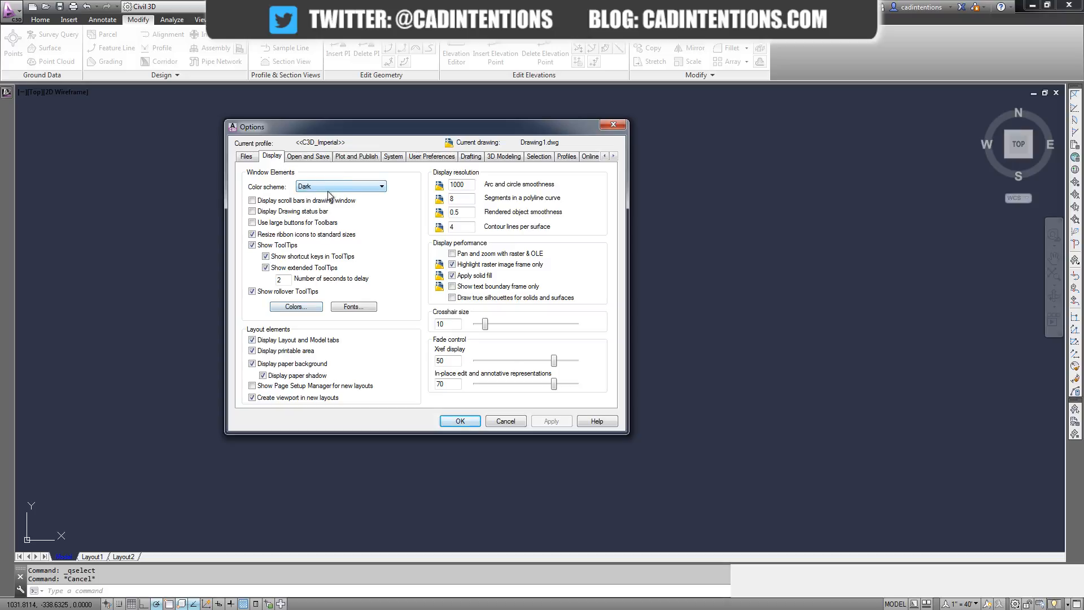
Step: Switch the colour scheme to Light, with crosshair size back at 10
left_click(383, 185)
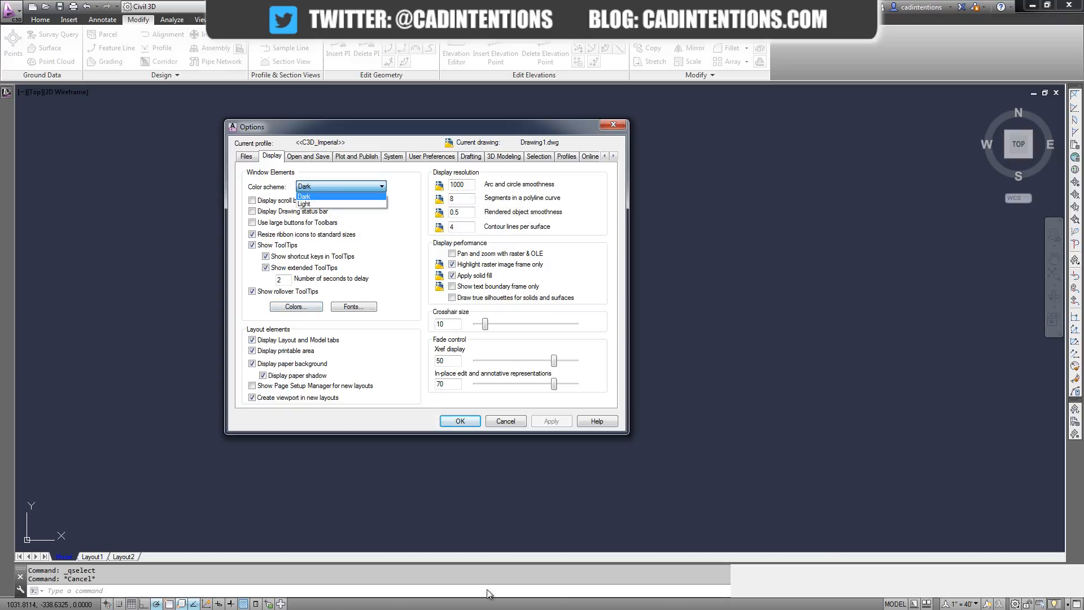
left_click(304, 203)
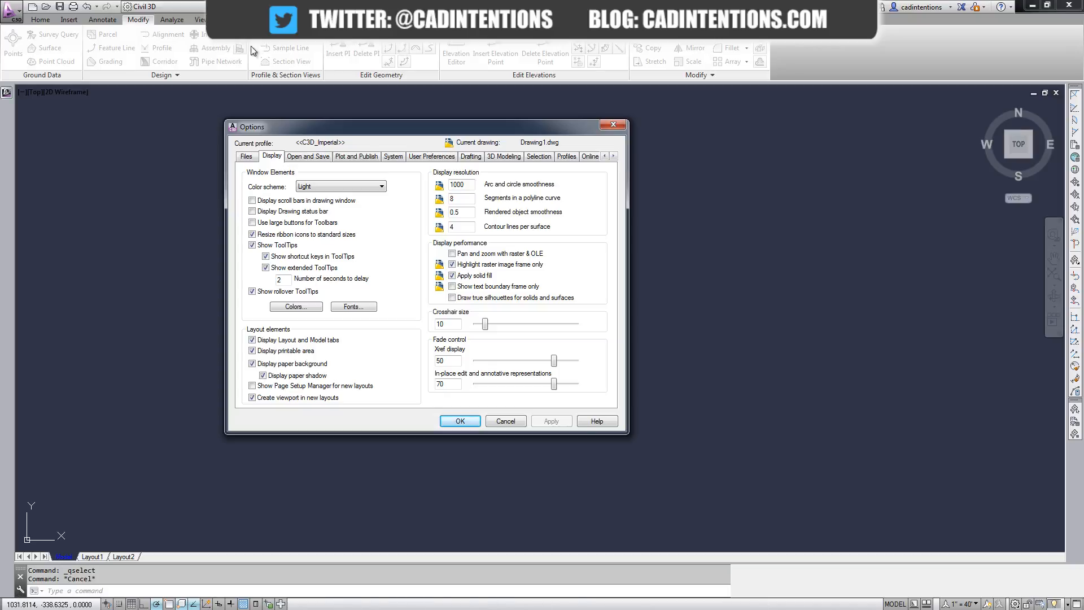
mouse_move(166, 280)
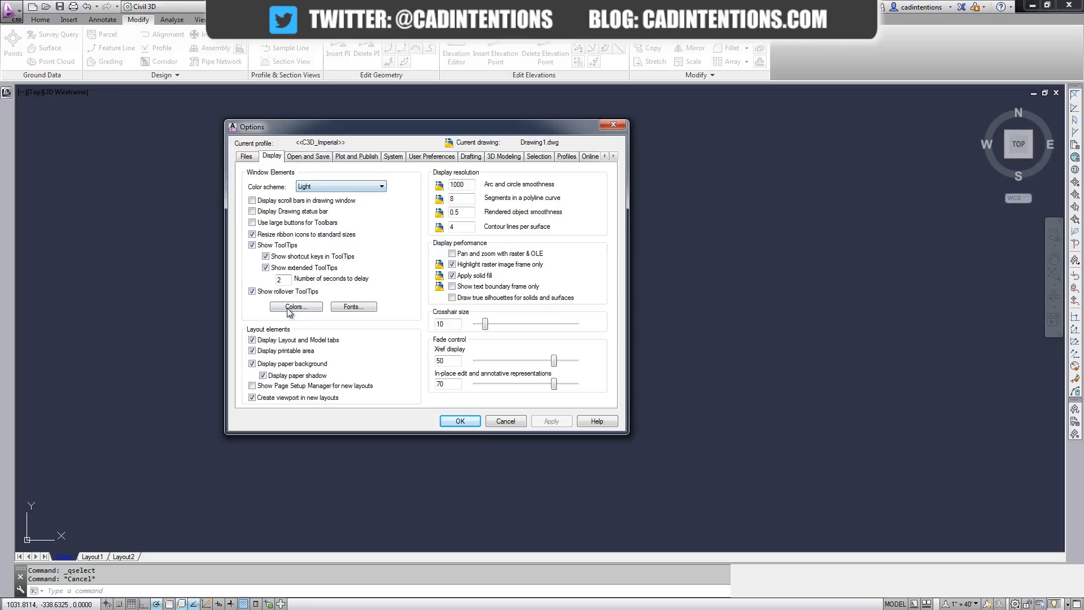
Step: Set the 2D model space uniform background to White and apply the colours
left_click(295, 306)
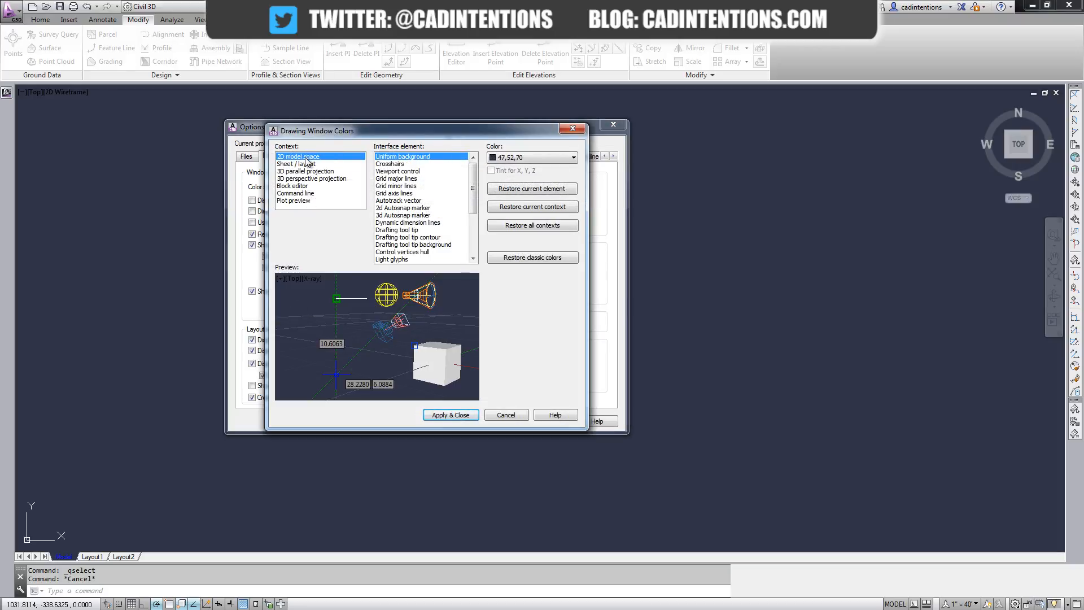
mouse_move(515, 159)
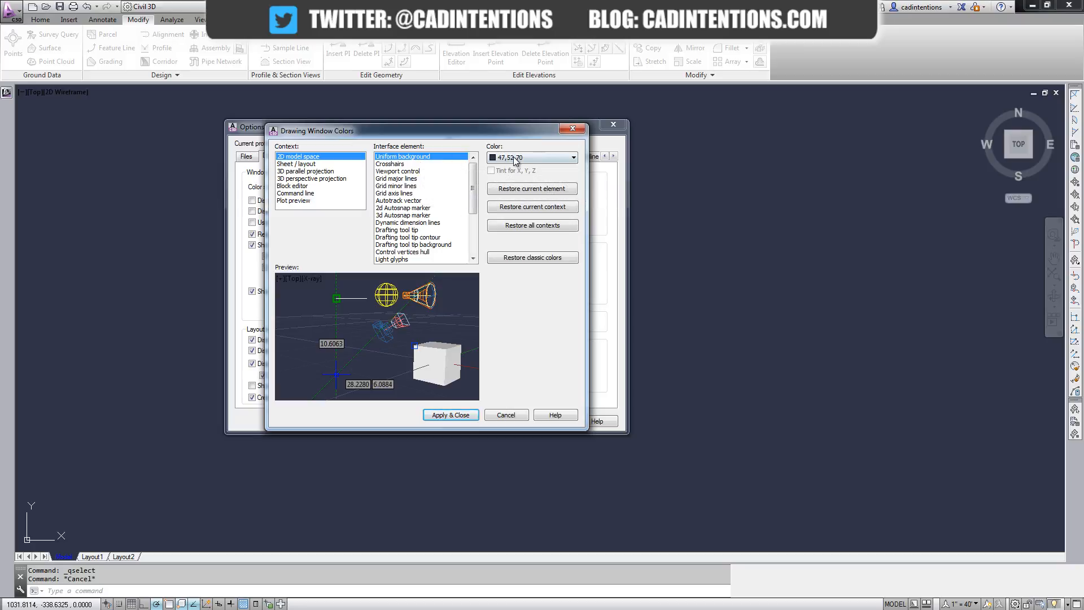
left_click(573, 157)
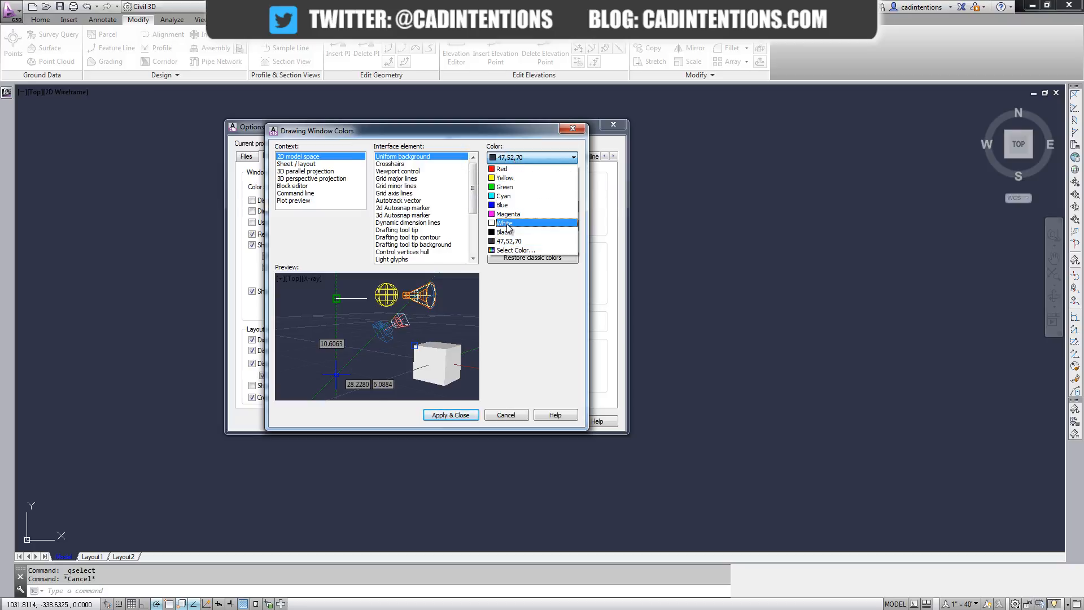
left_click(505, 223)
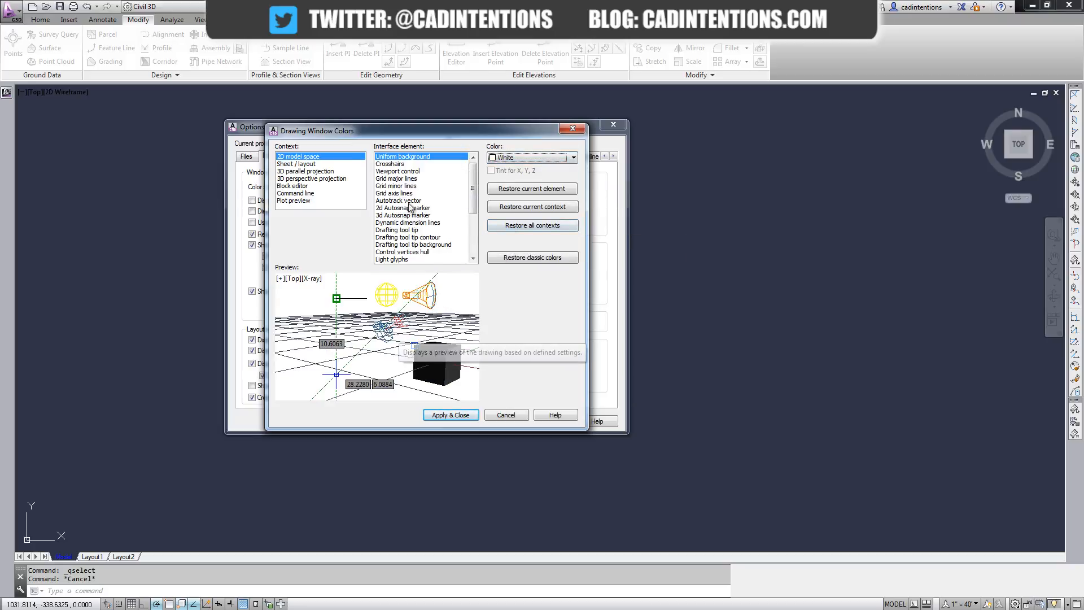
left_click(390, 164)
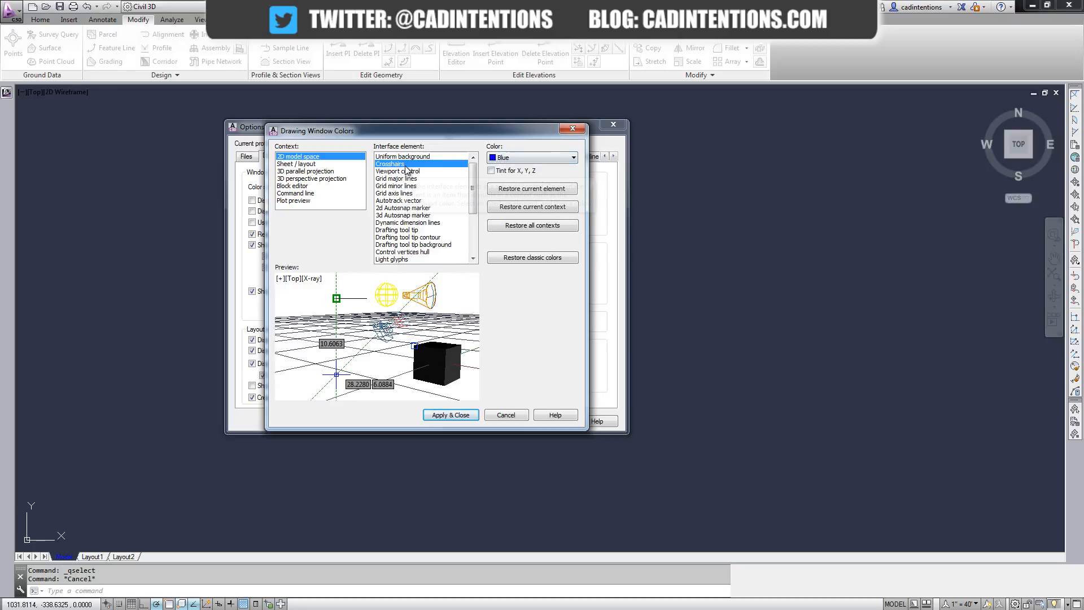
left_click(573, 157)
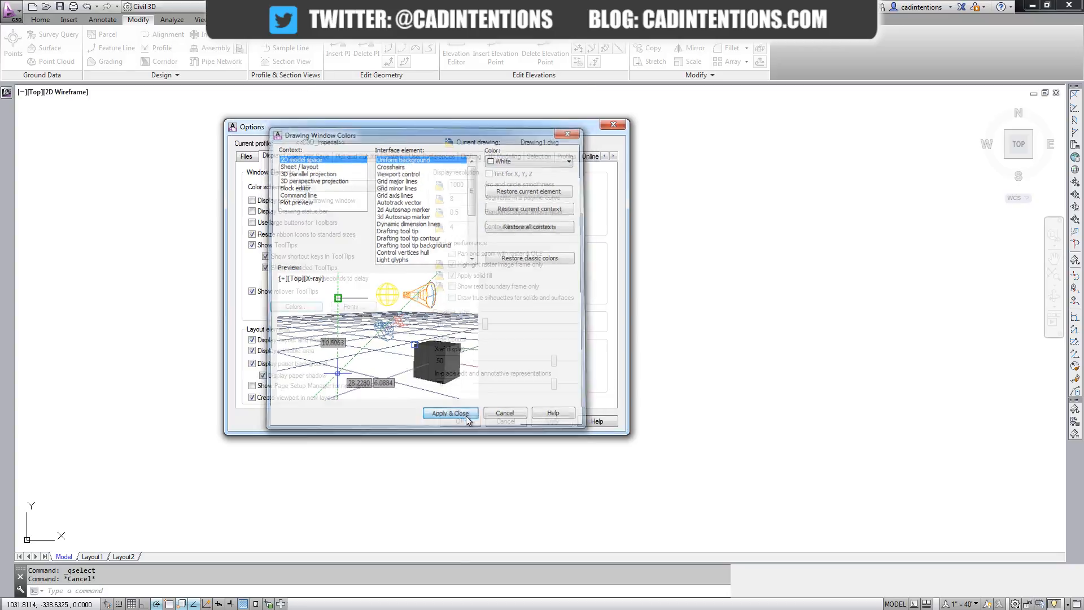
left_click(449, 413)
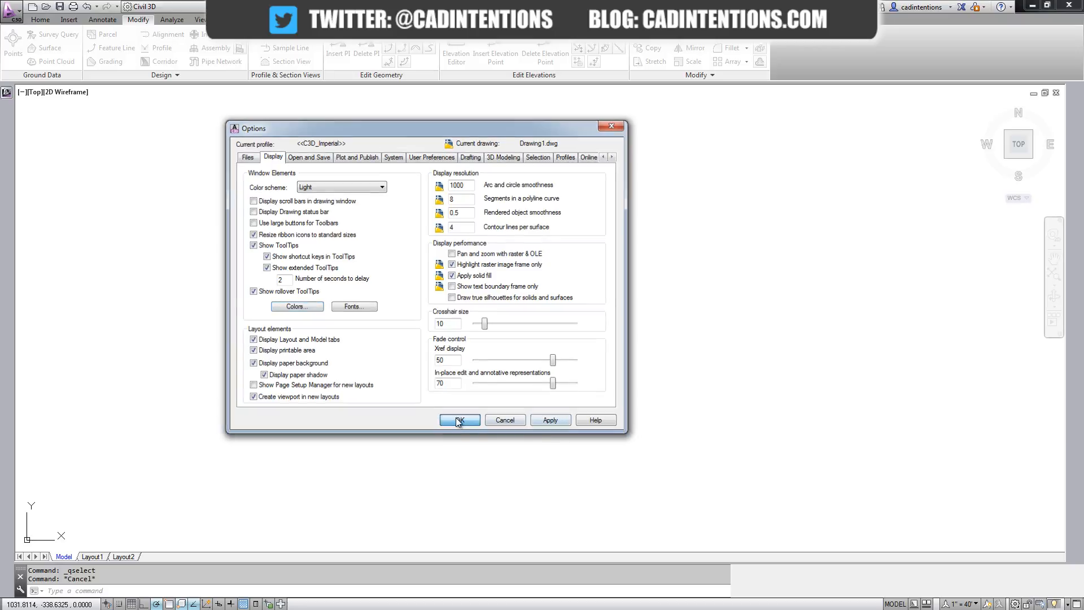
Step: Close Options and check Layout1 before returning to model space
left_click(459, 420)
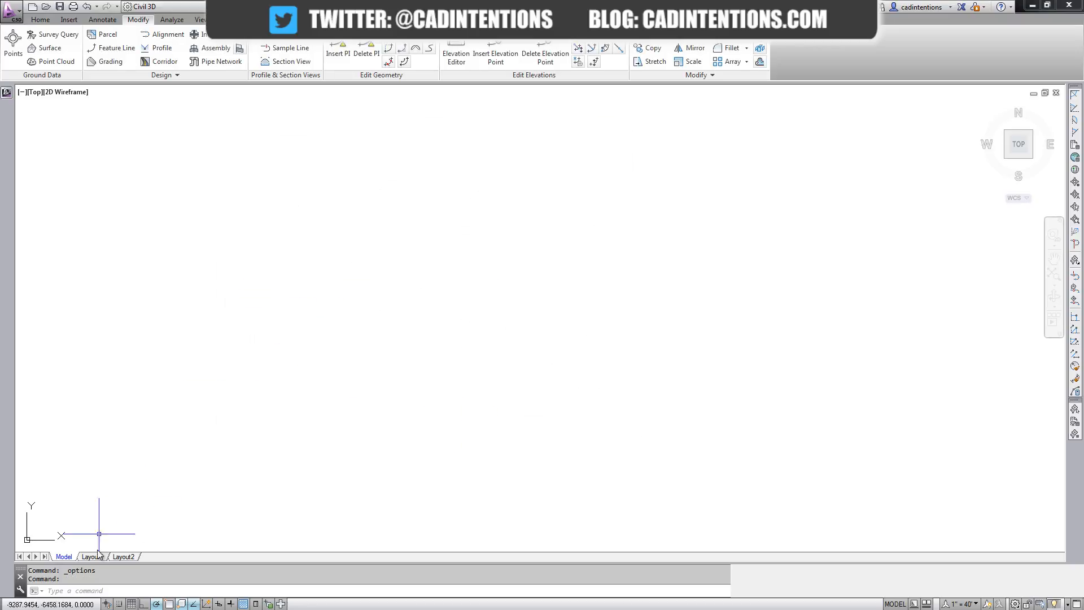
left_click(92, 555)
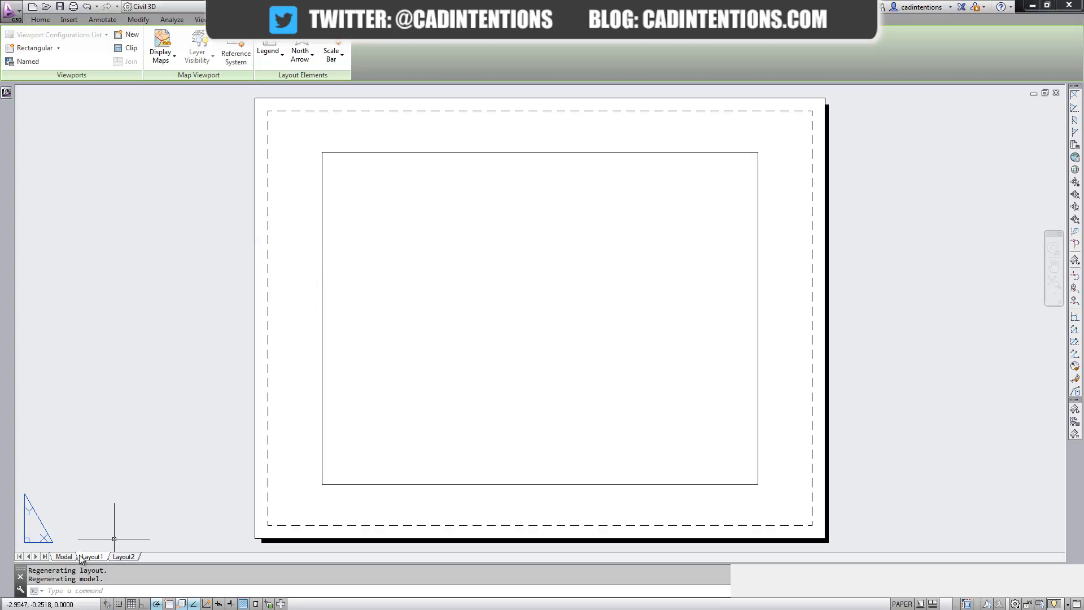
left_click(64, 557)
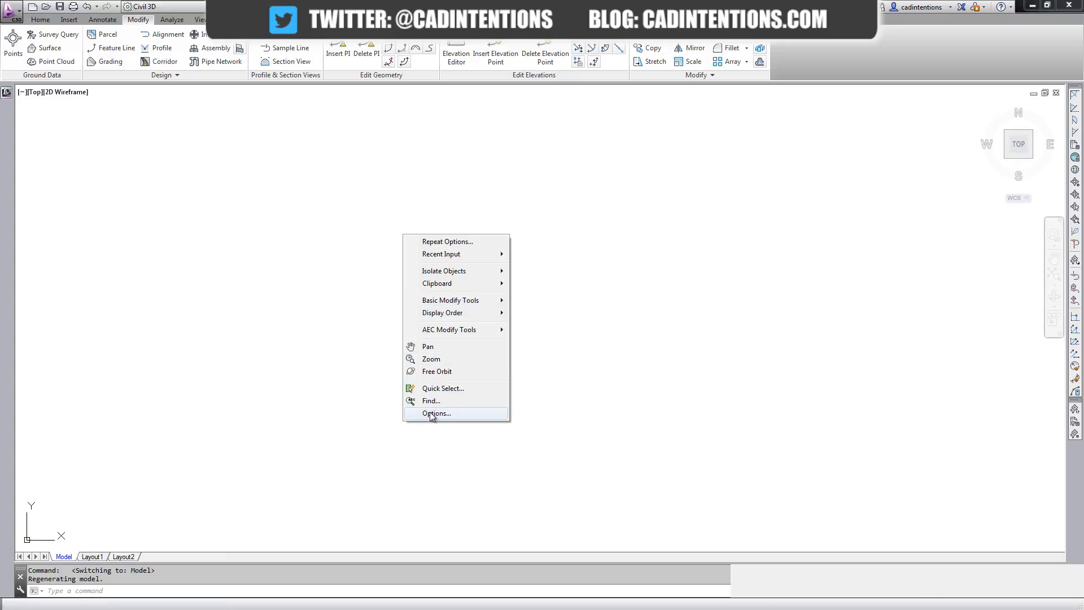
Step: Change the 2D model space background to gray index colour 252
left_click(437, 413)
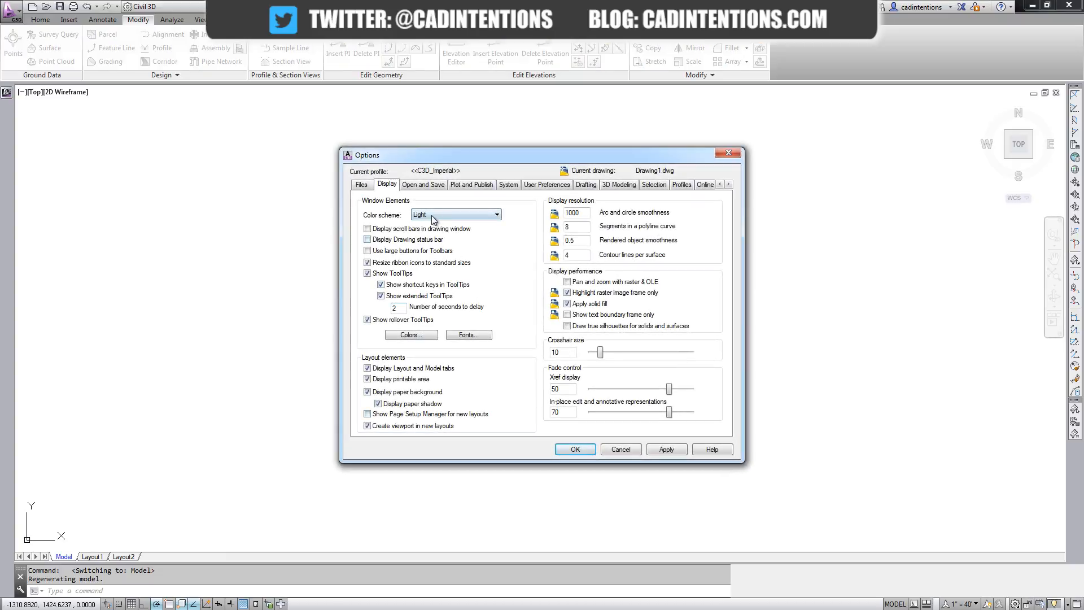
left_click(410, 335)
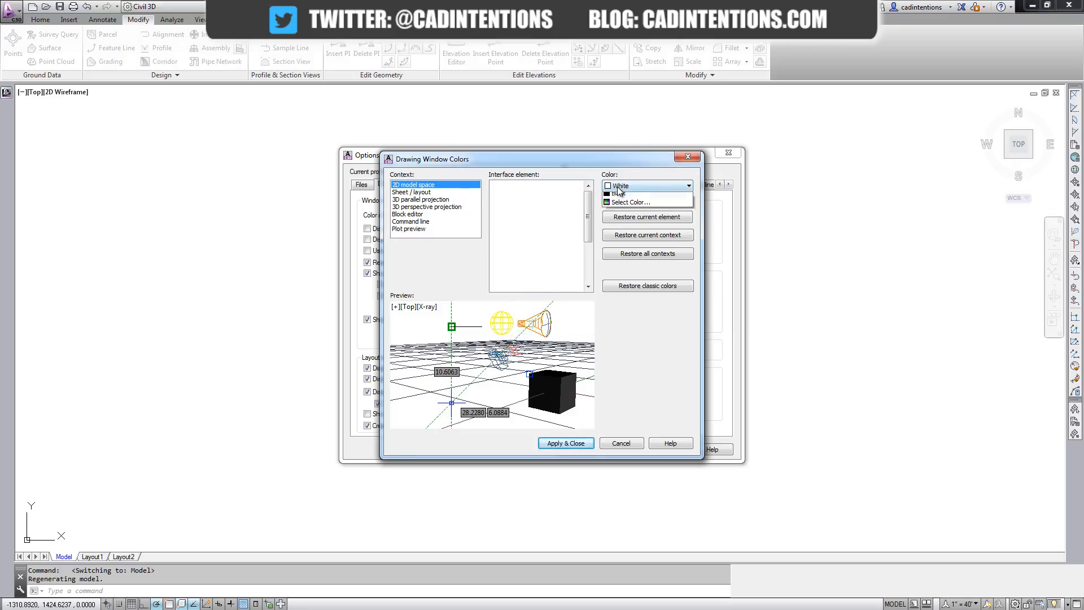
left_click(686, 185)
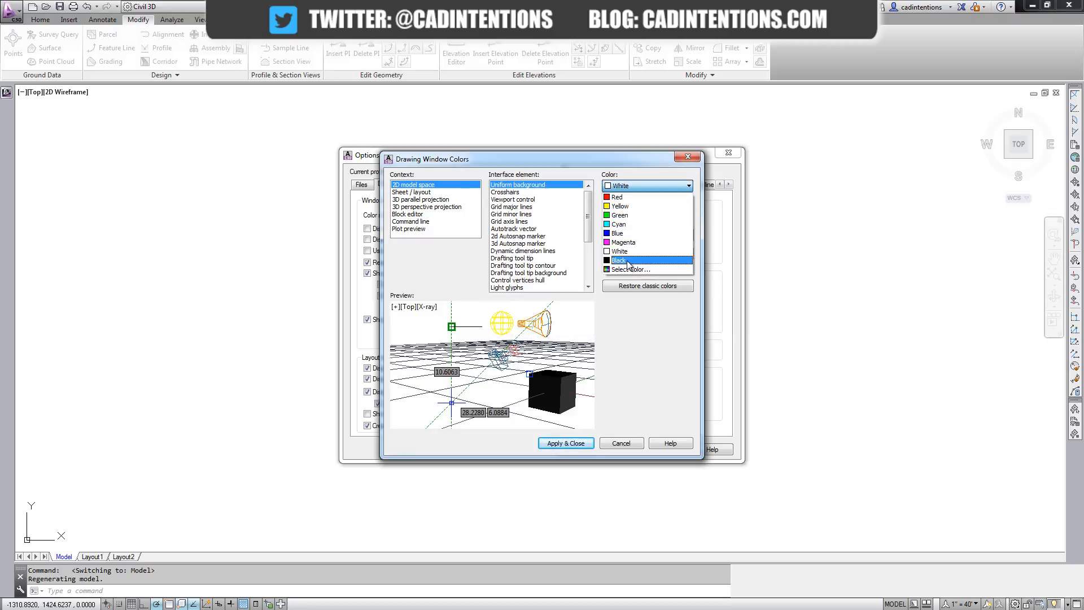
left_click(628, 269)
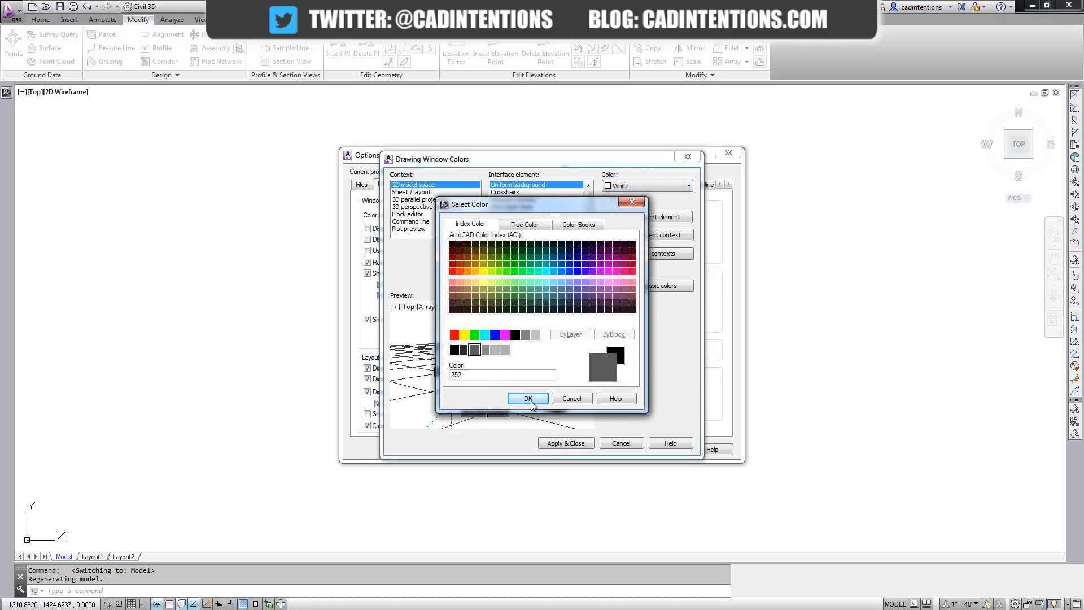
left_click(528, 398)
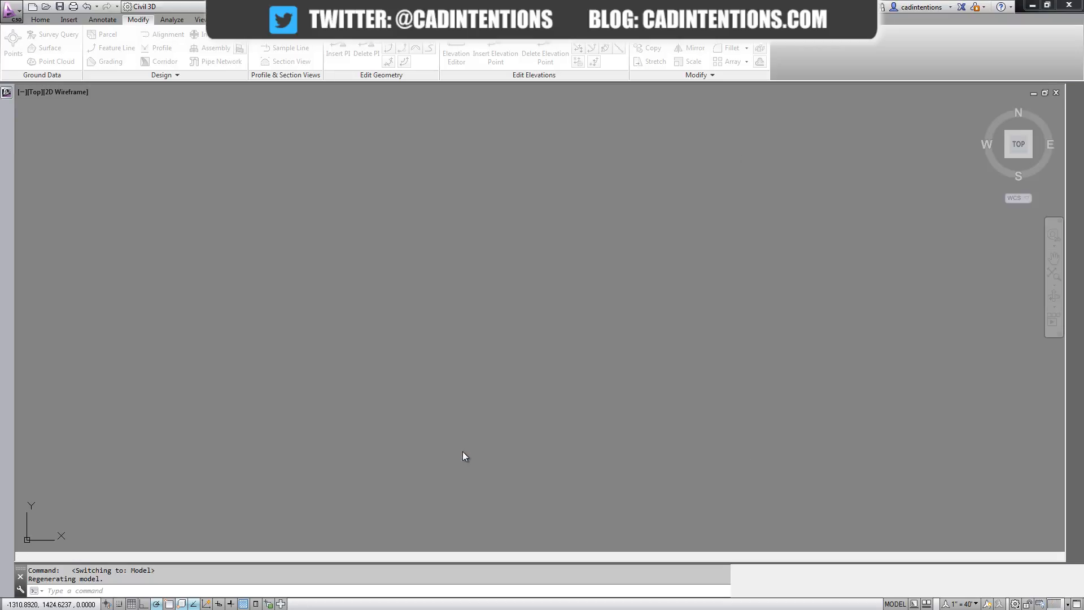
right_click(465, 456)
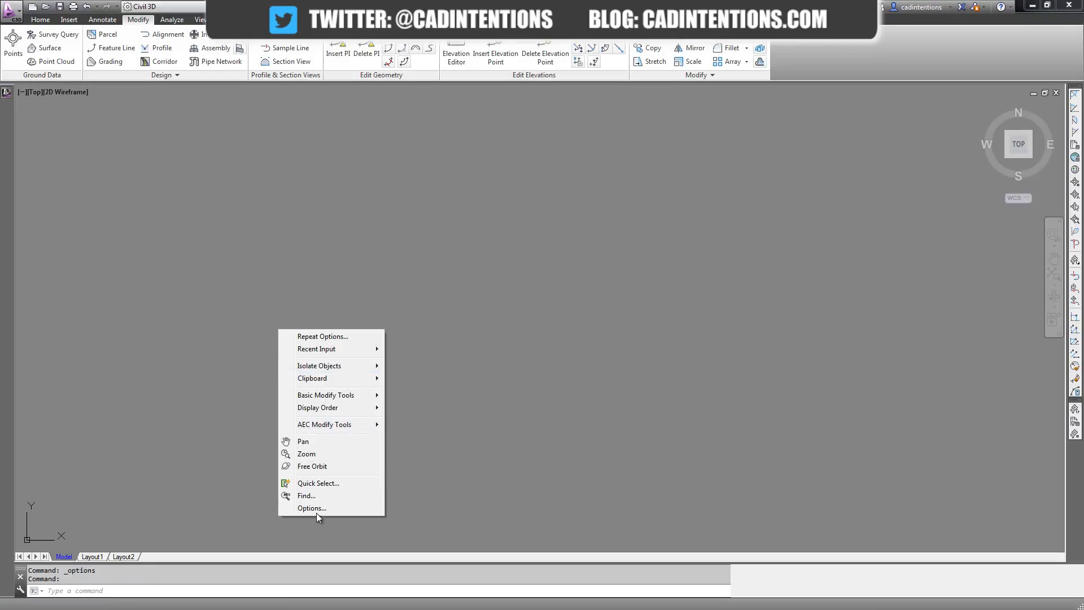
Step: Reopen Options to review the Display settings, including crosshair size 10
left_click(311, 508)
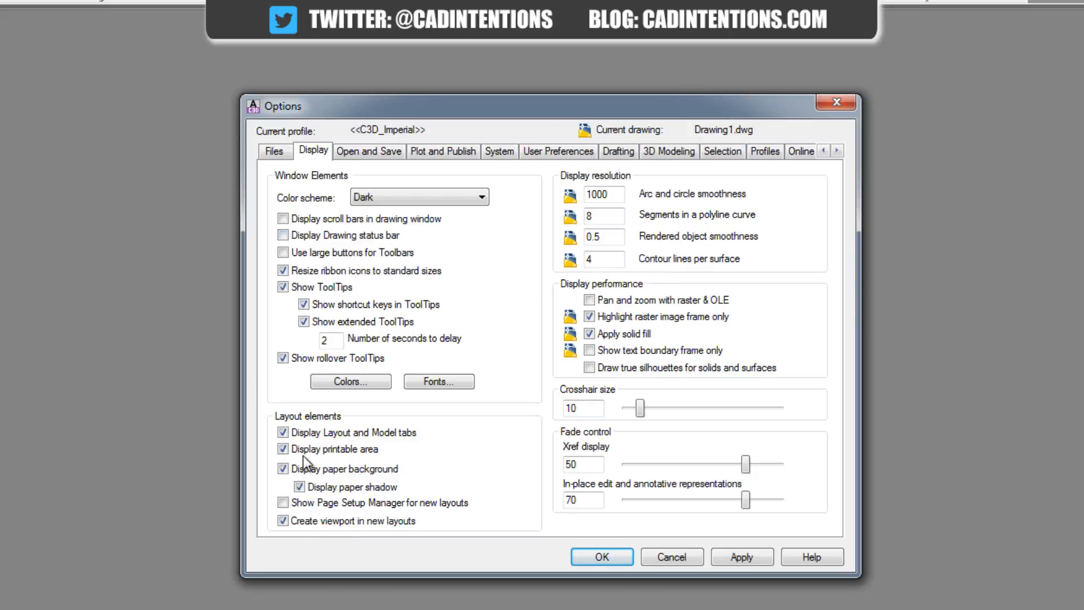
mouse_move(360, 439)
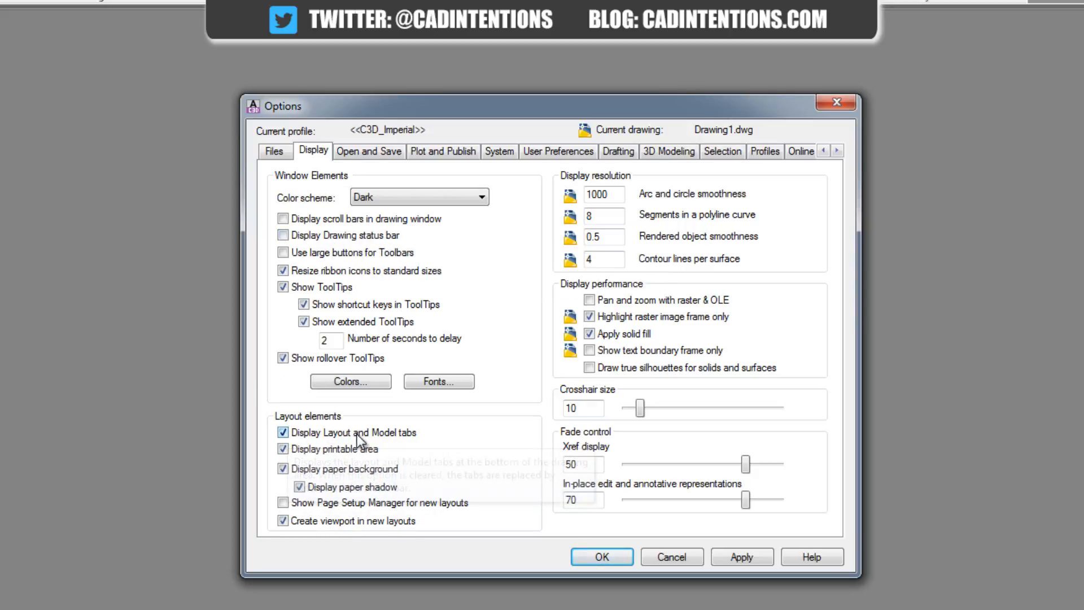
mouse_move(387, 469)
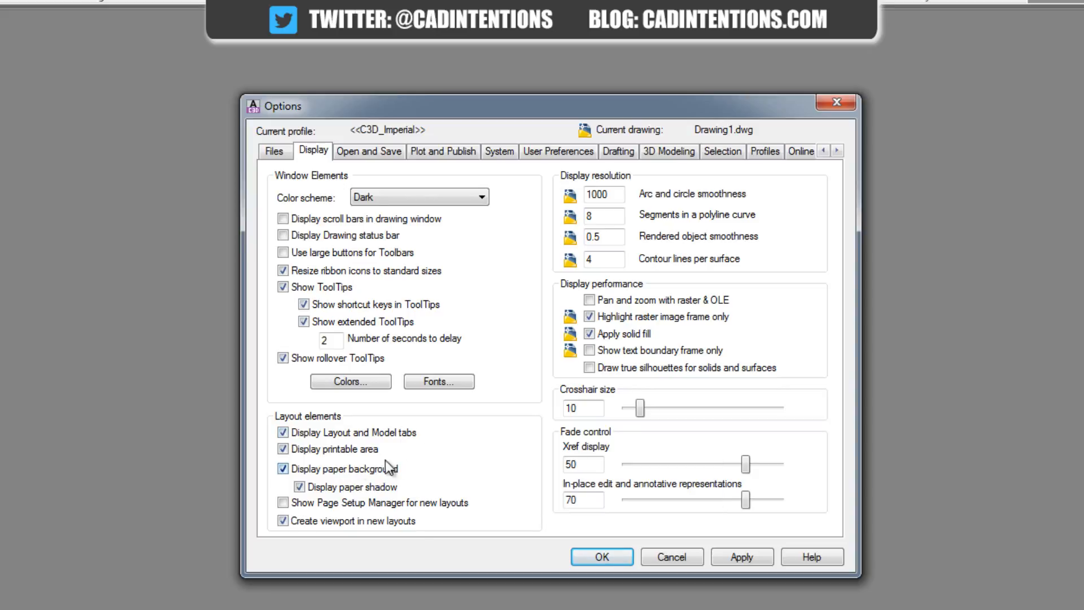
mouse_move(308, 573)
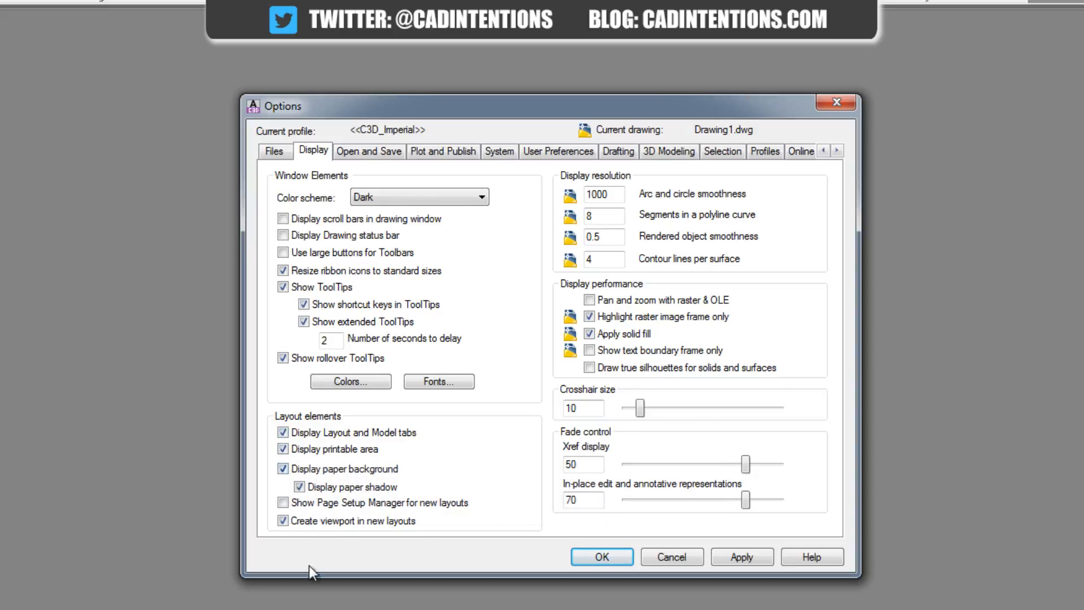
mouse_move(486, 355)
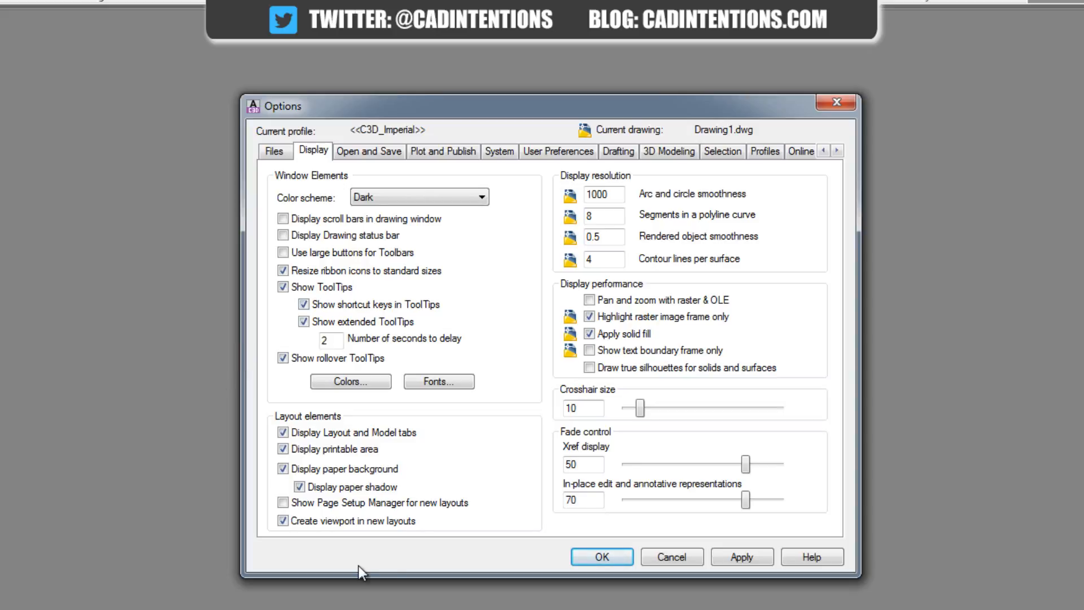
mouse_move(321, 183)
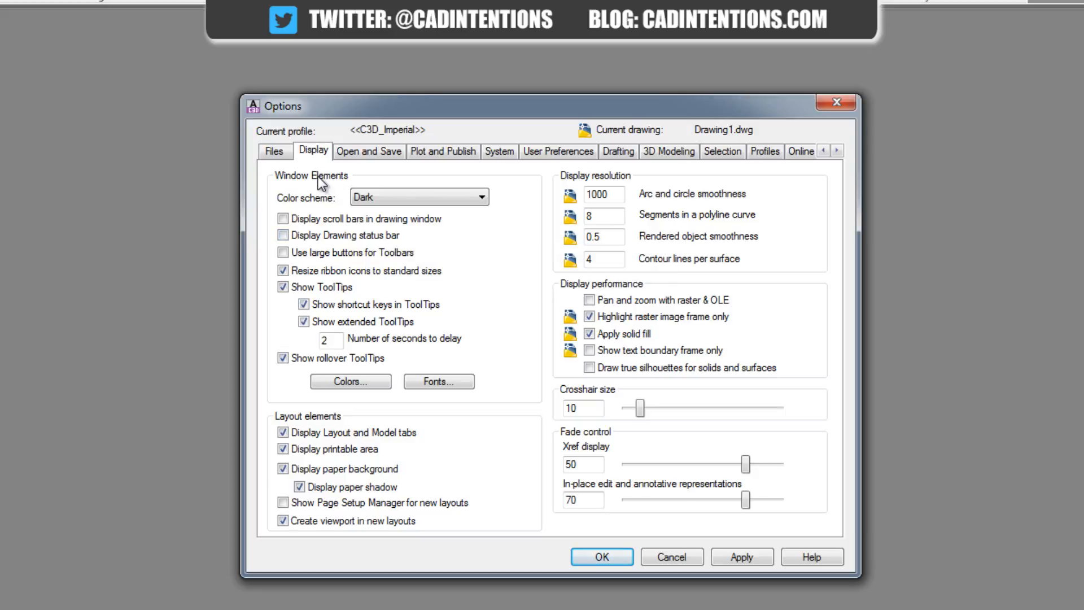